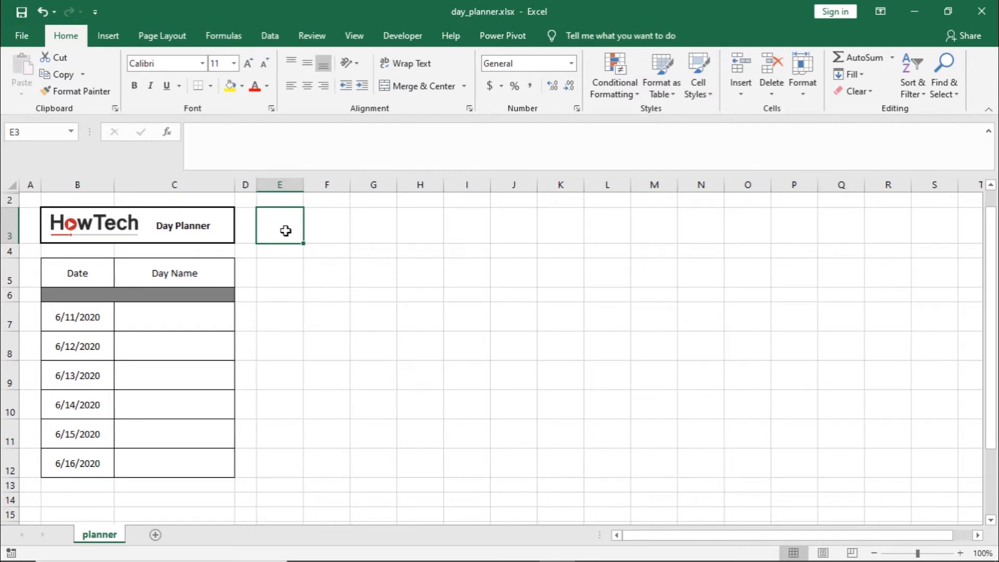
mouse_move(77, 273)
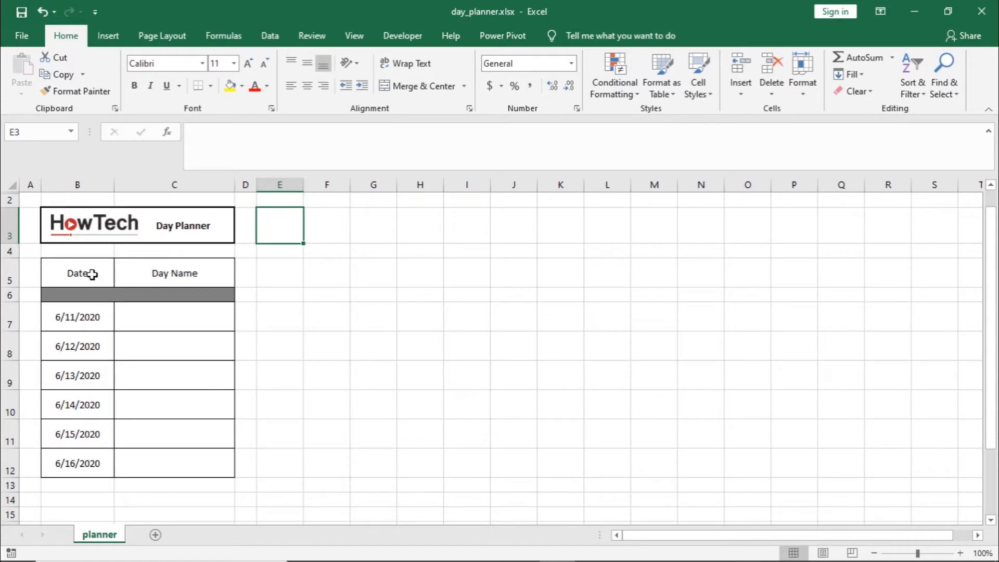
Enter =WEEKDAY(B7) in cell C7 from the Date & Time functions, returning 5.
left_click(174, 272)
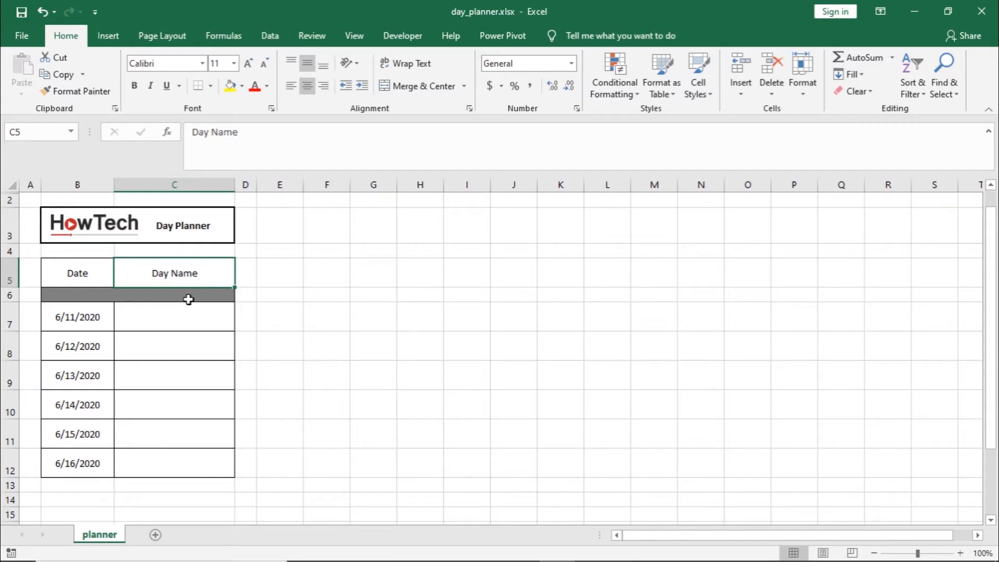
left_click(173, 317)
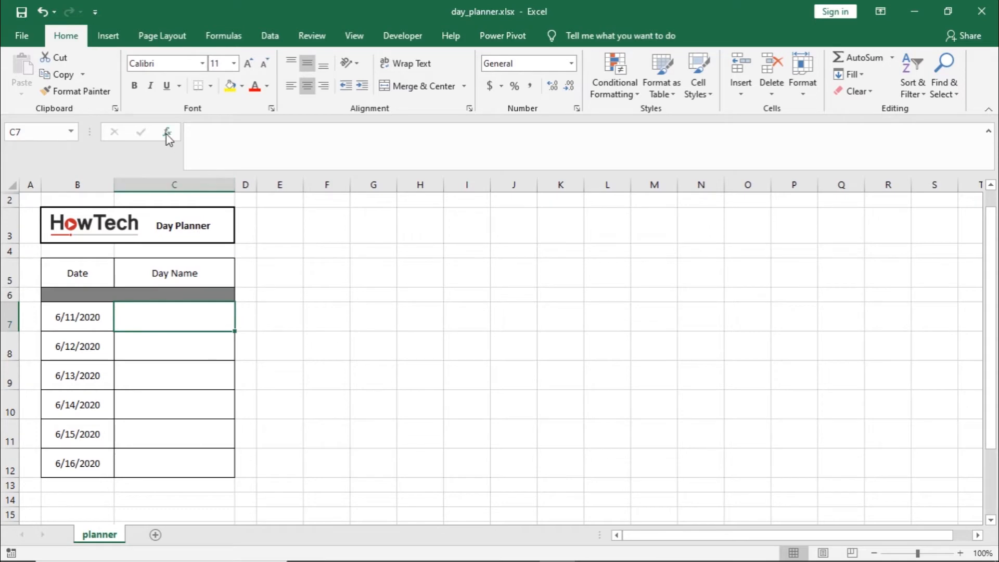
left_click(167, 131)
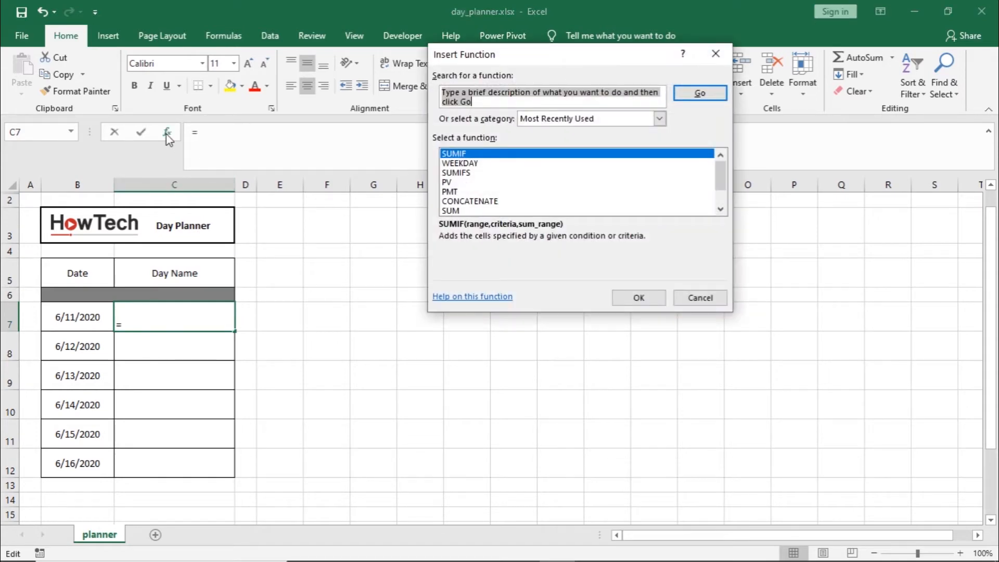
mouse_move(588, 145)
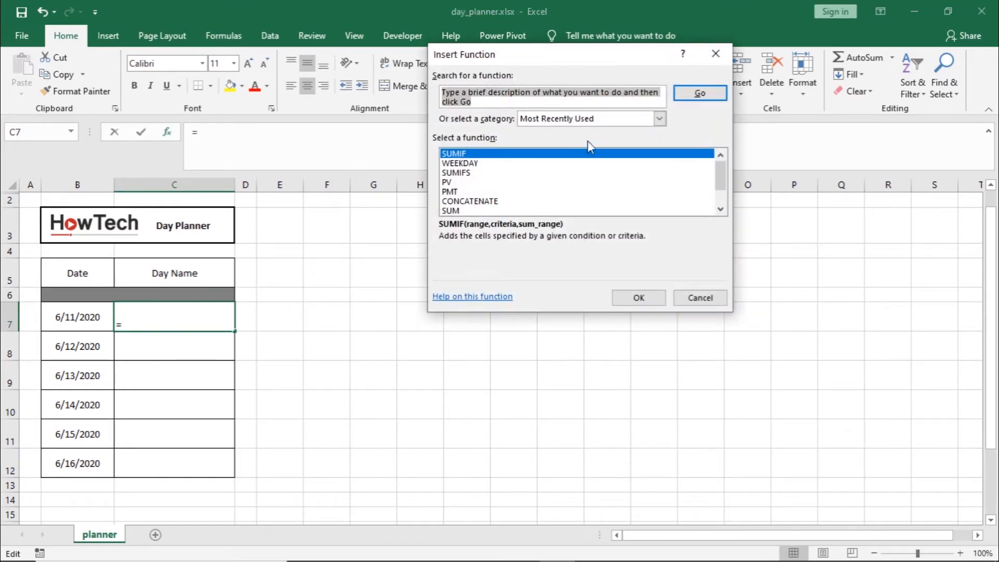
left_click(660, 118)
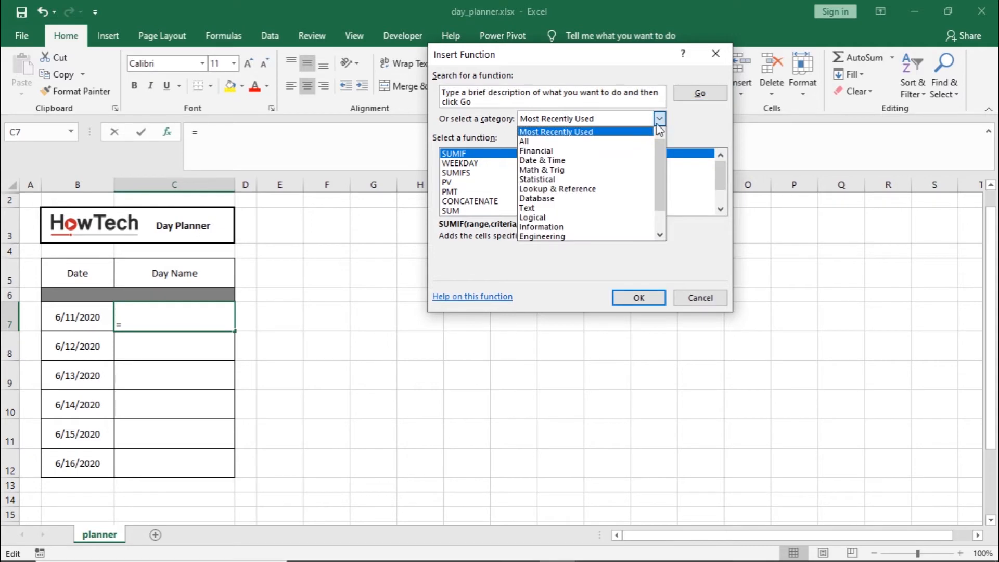
left_click(542, 159)
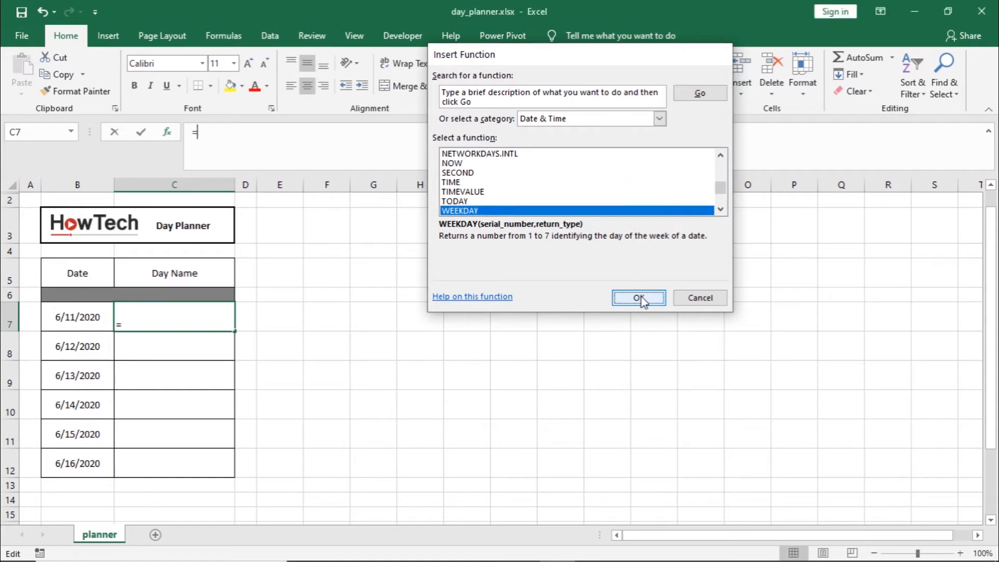
left_click(639, 298)
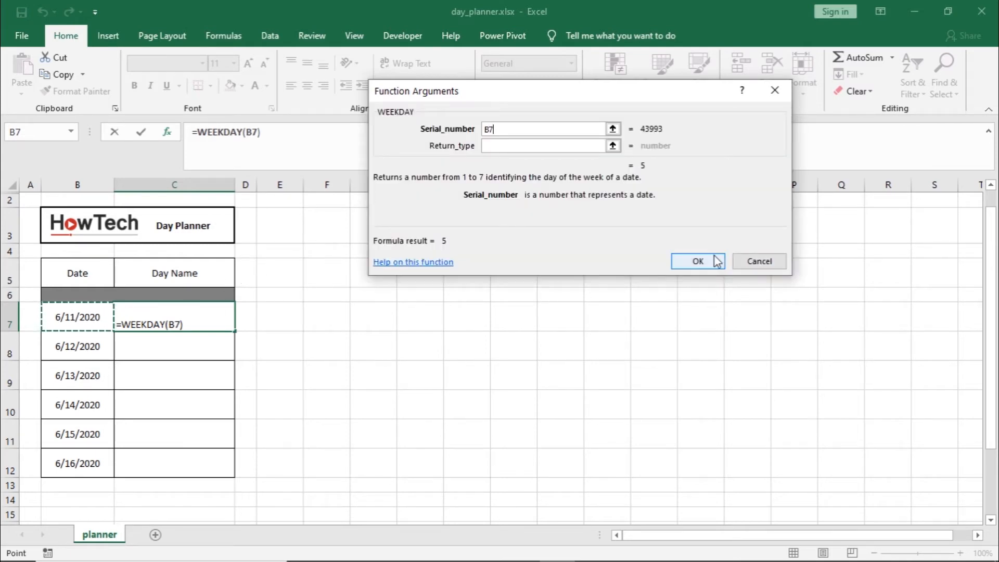
left_click(697, 261)
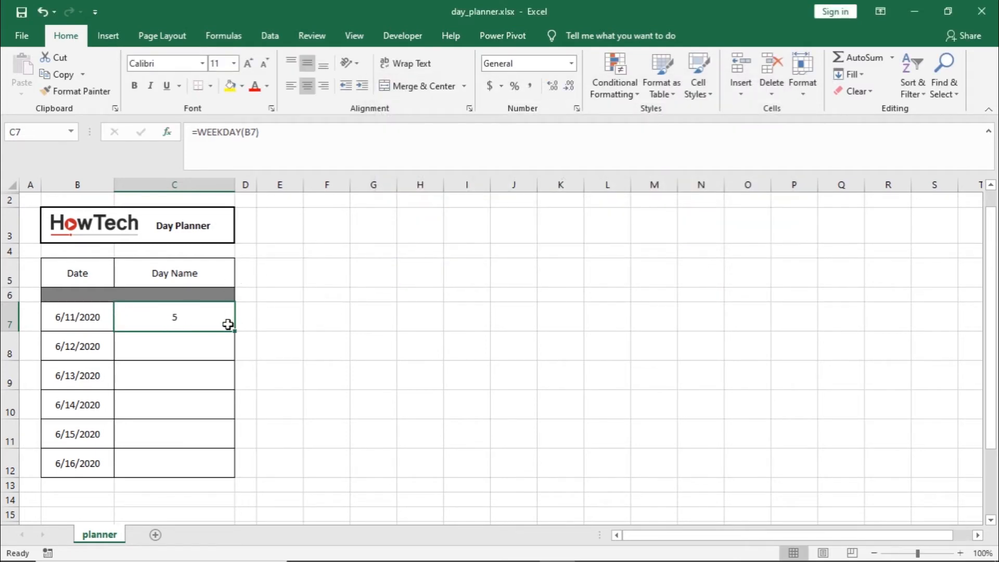
Fill the WEEKDAY formula into C8:C12, showing 5, 6, 7, 1, 2, 3, and format C7:C12.
left_click(174, 346)
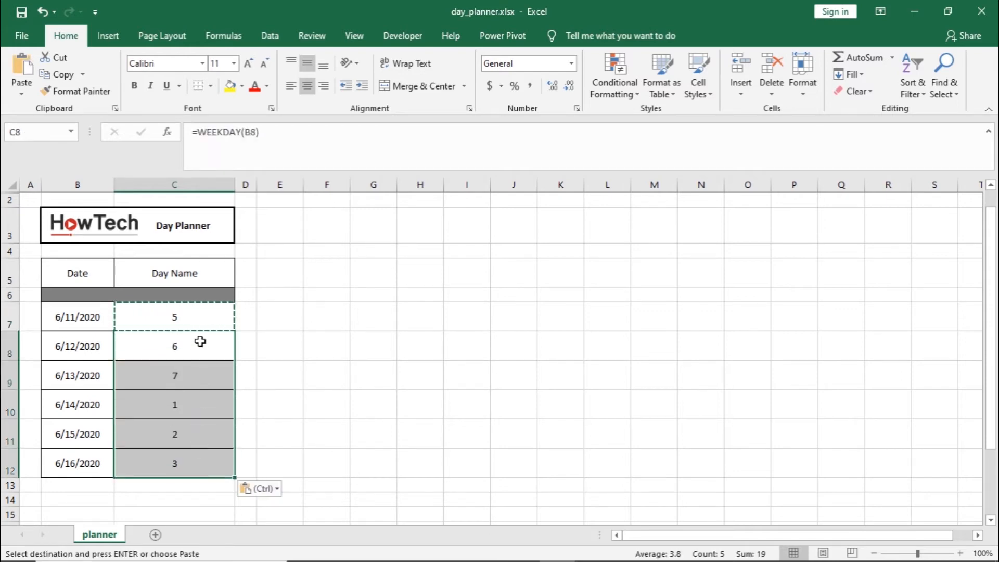
left_click(173, 317)
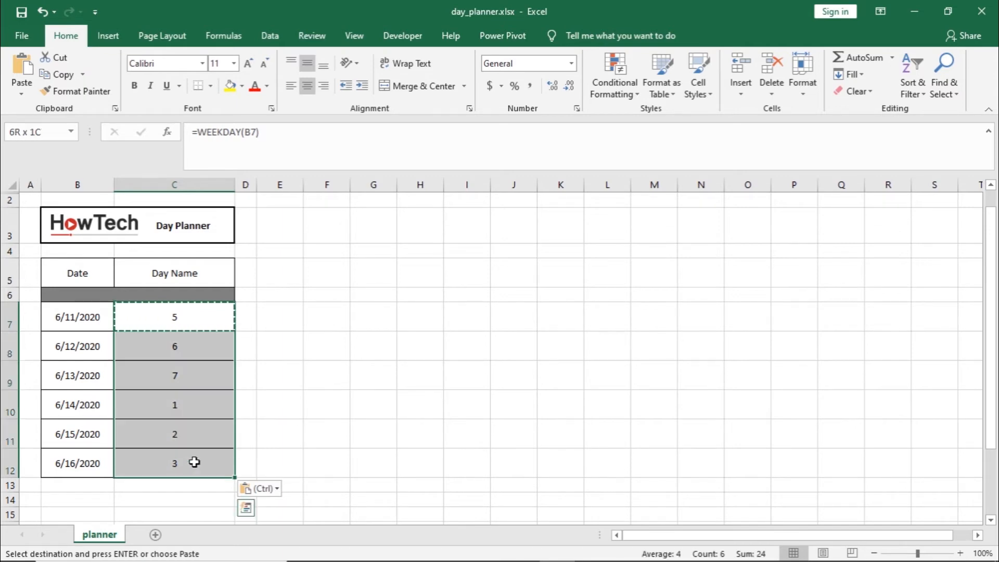
left_click(173, 317)
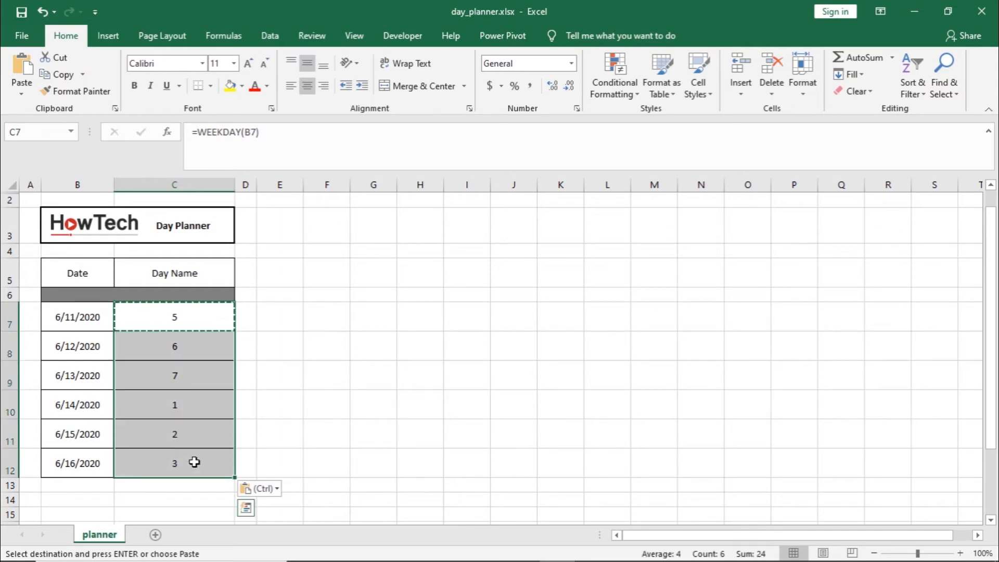
right_click(175, 463)
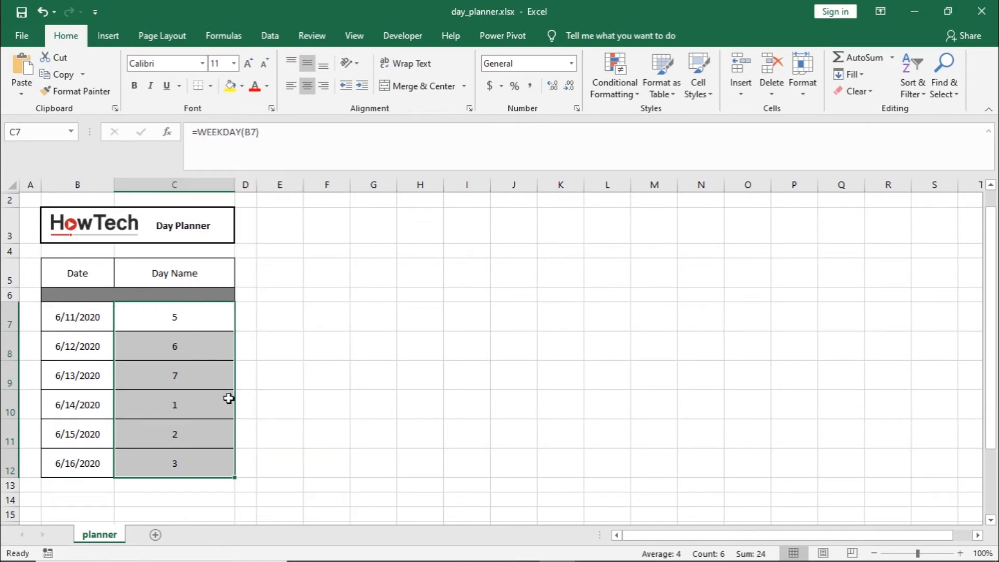
key("ctrl+1")
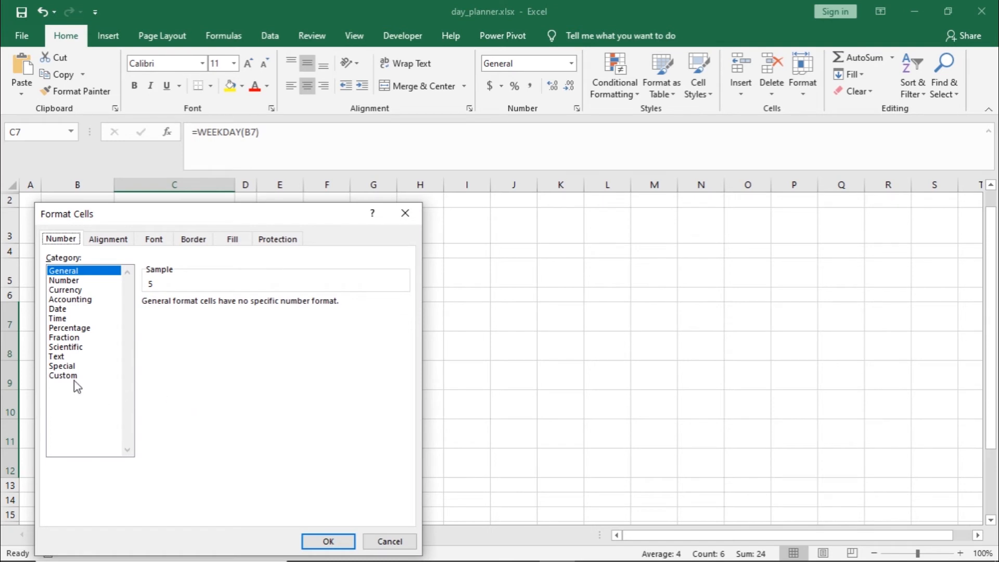
Apply the custom number format 'dddd' so C7:C12 read Thursday through Tuesday.
left_click(62, 375)
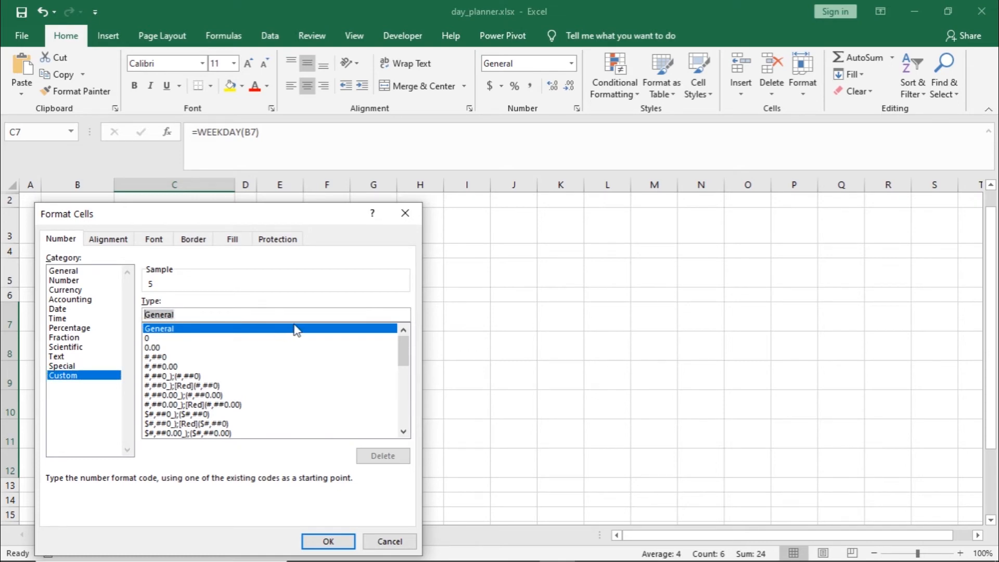
type("ddd")
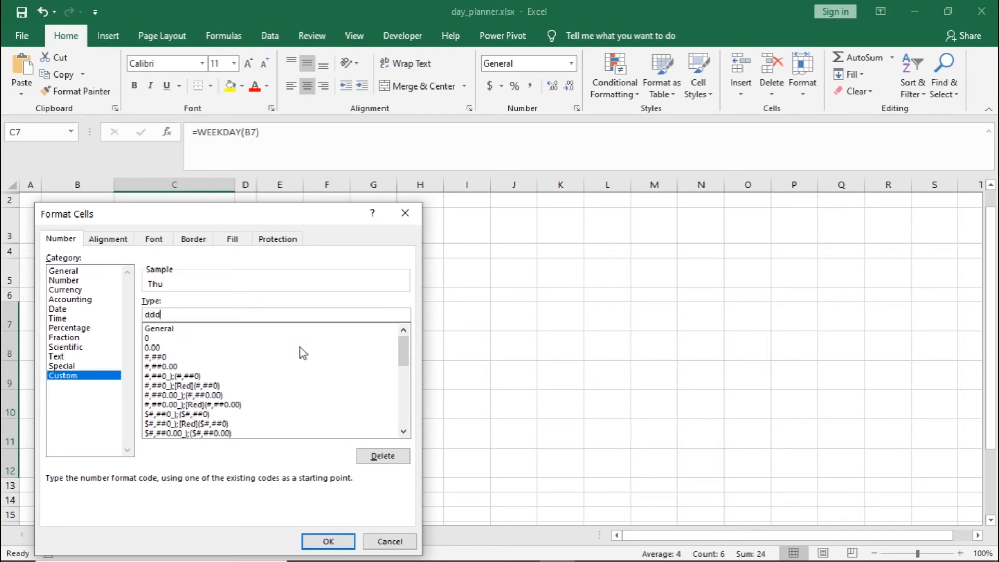
type("d")
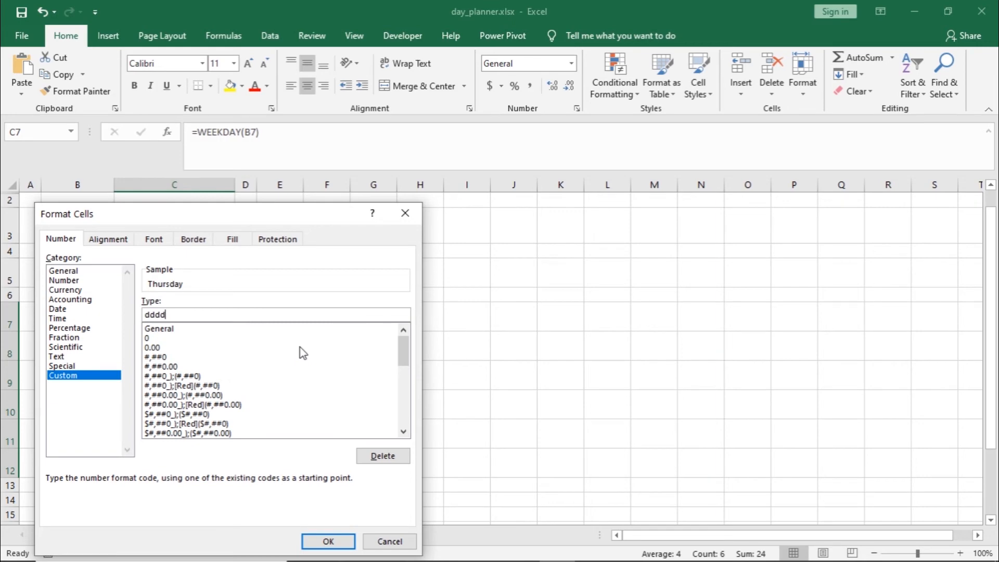
mouse_move(188, 287)
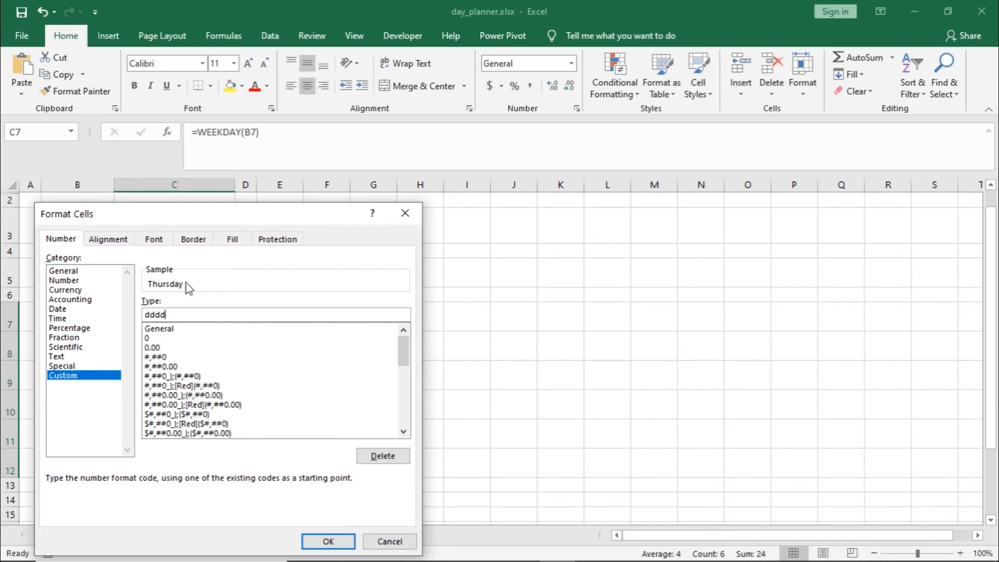
mouse_move(255, 334)
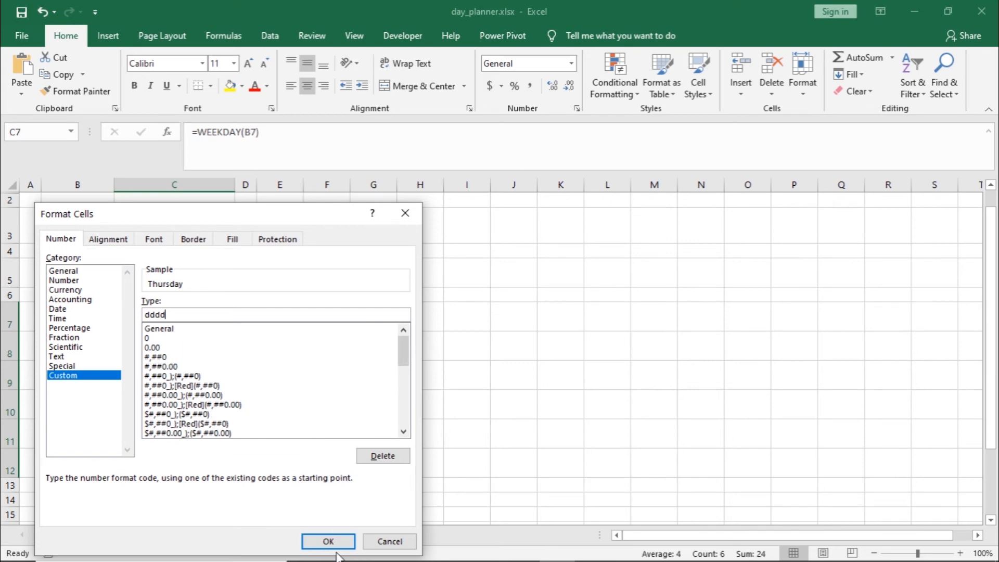
left_click(327, 541)
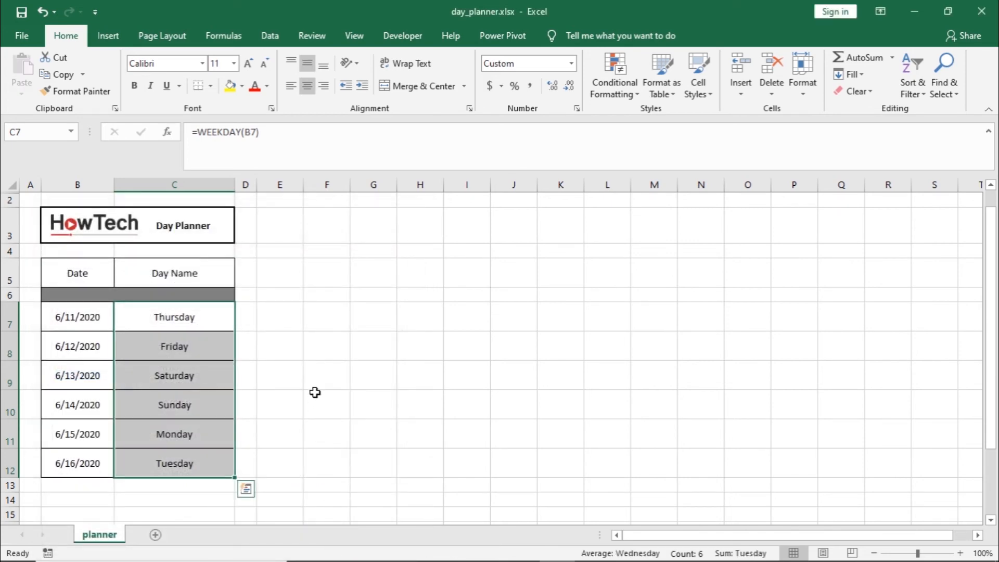